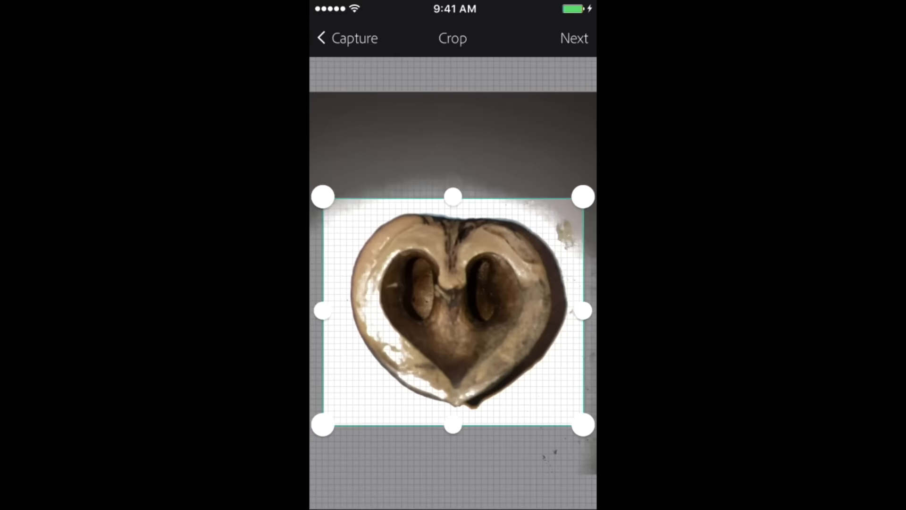
Crop the capture around the heart-shaped nut, then cut the building silhouette out of the sky photo.
click(574, 38)
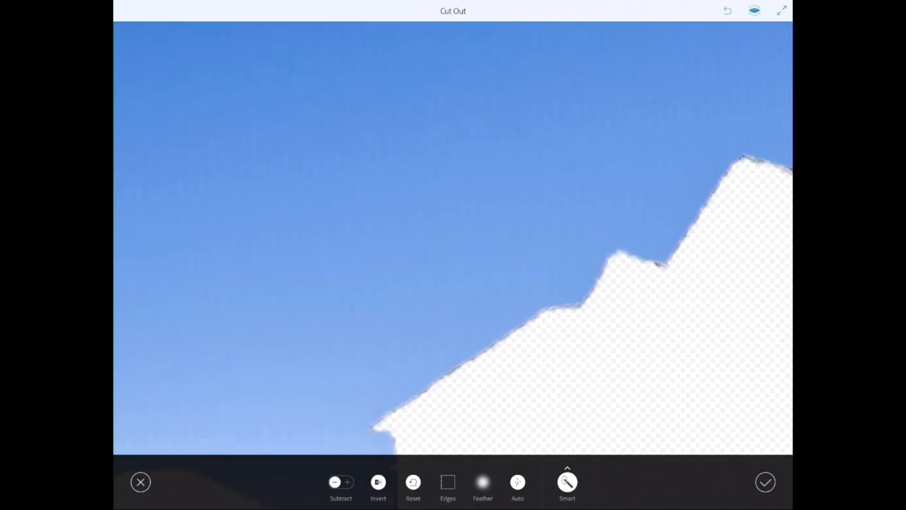
click(765, 482)
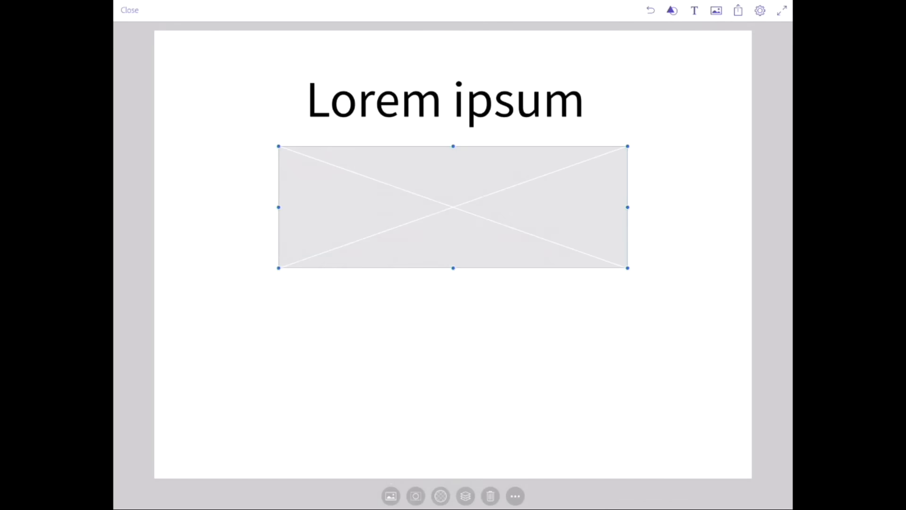
Place a 'Lorem ipsum' headline and image frame, then sharpen the watercolor figure and shoreline.
click(129, 10)
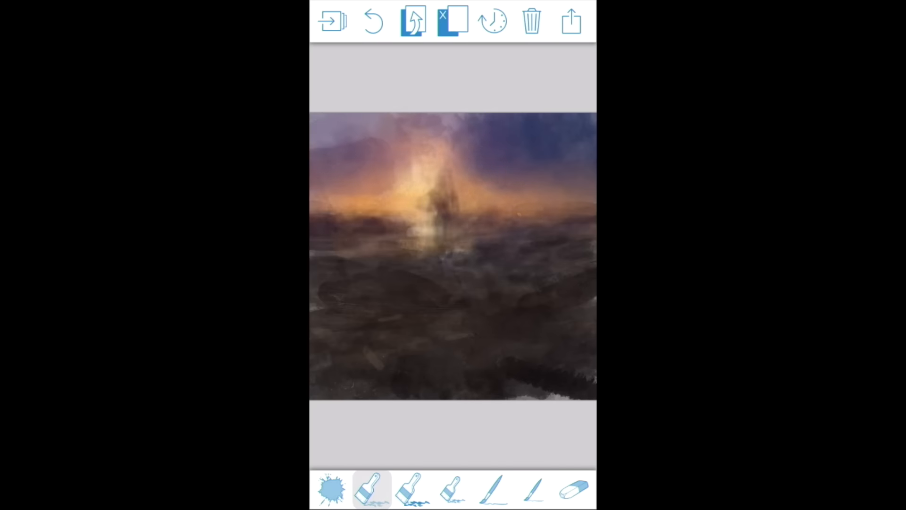
click(452, 490)
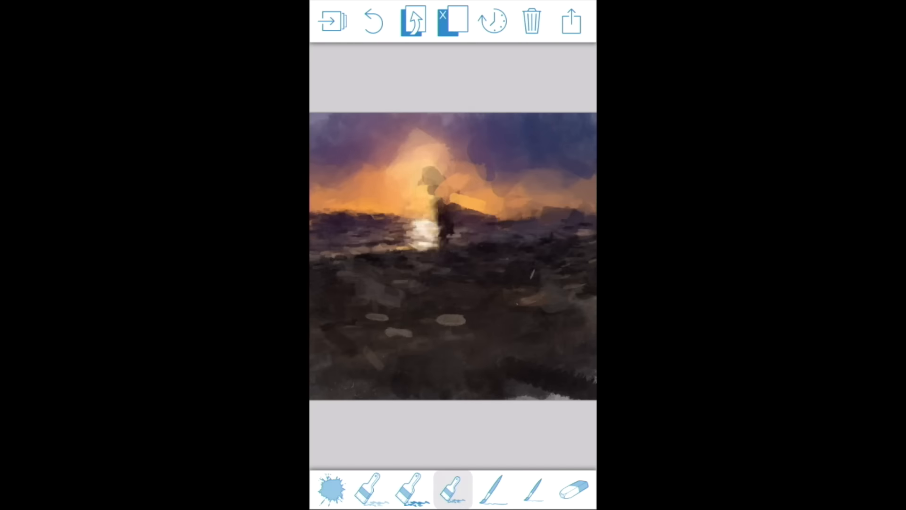